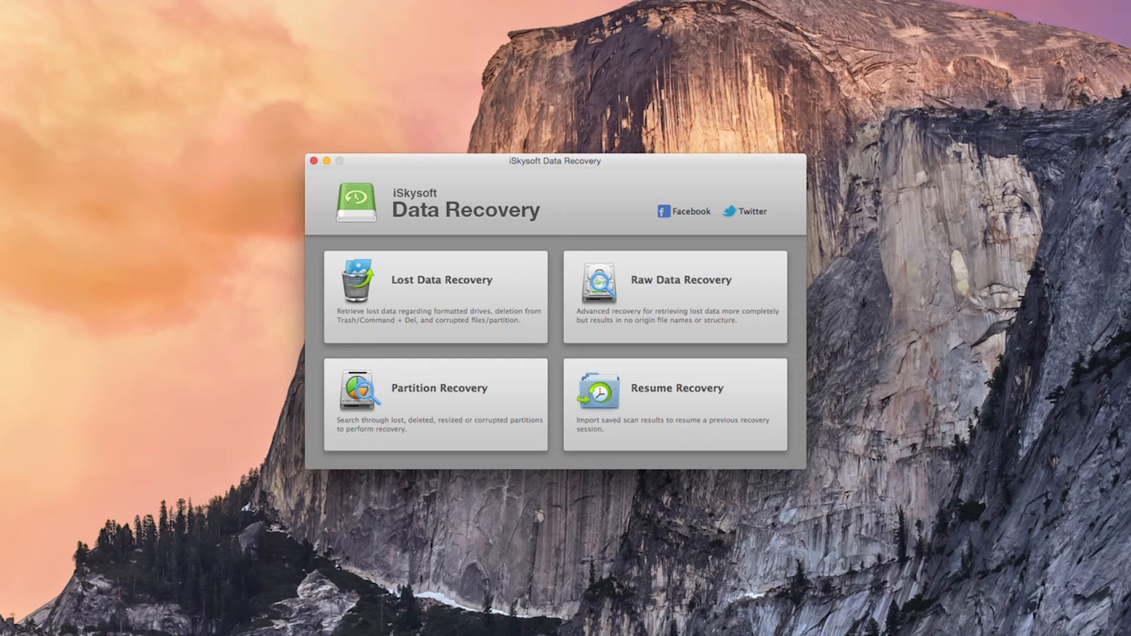
# - Choose Lost Data Recovery, leave Enable Deep Scan off, and scan the Recovery drive
pyautogui.click(436, 280)
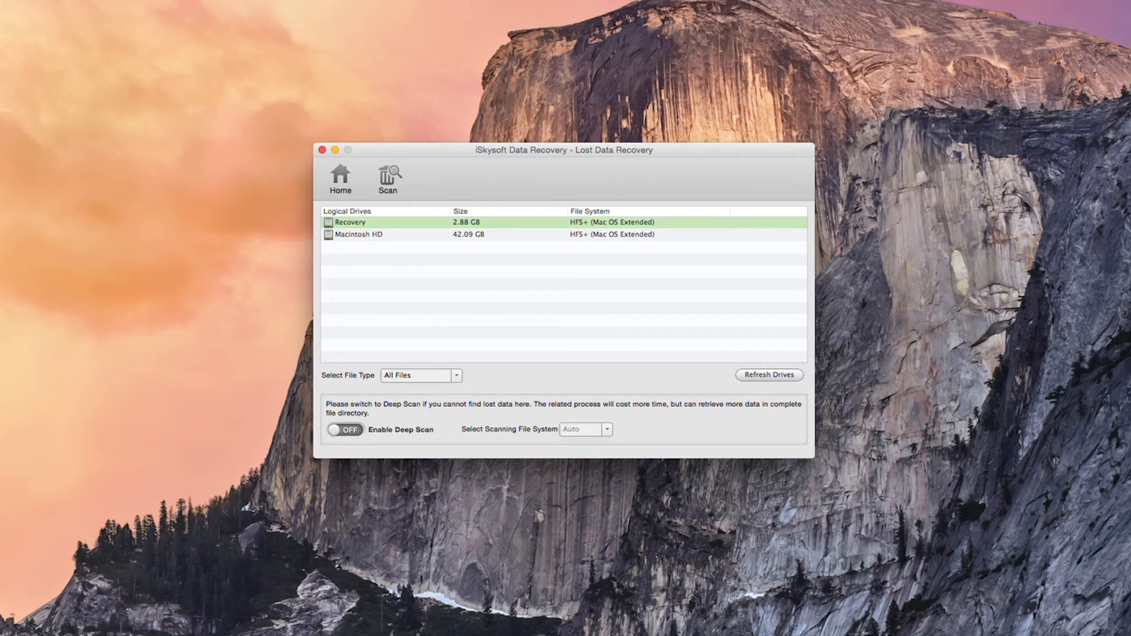
pyautogui.click(344, 430)
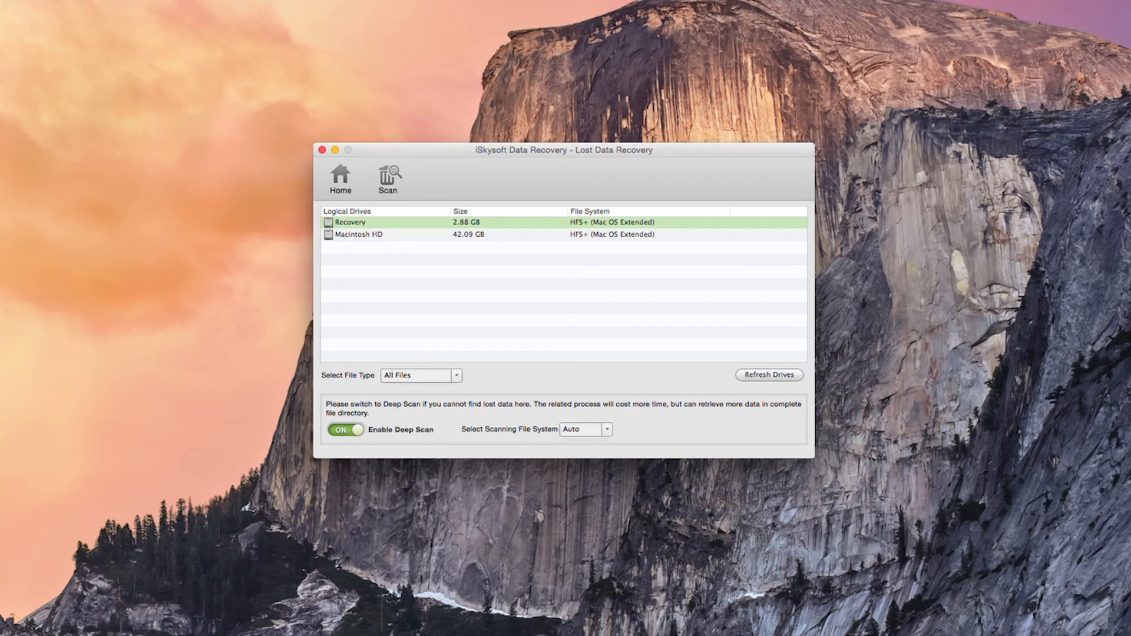
pyautogui.click(345, 430)
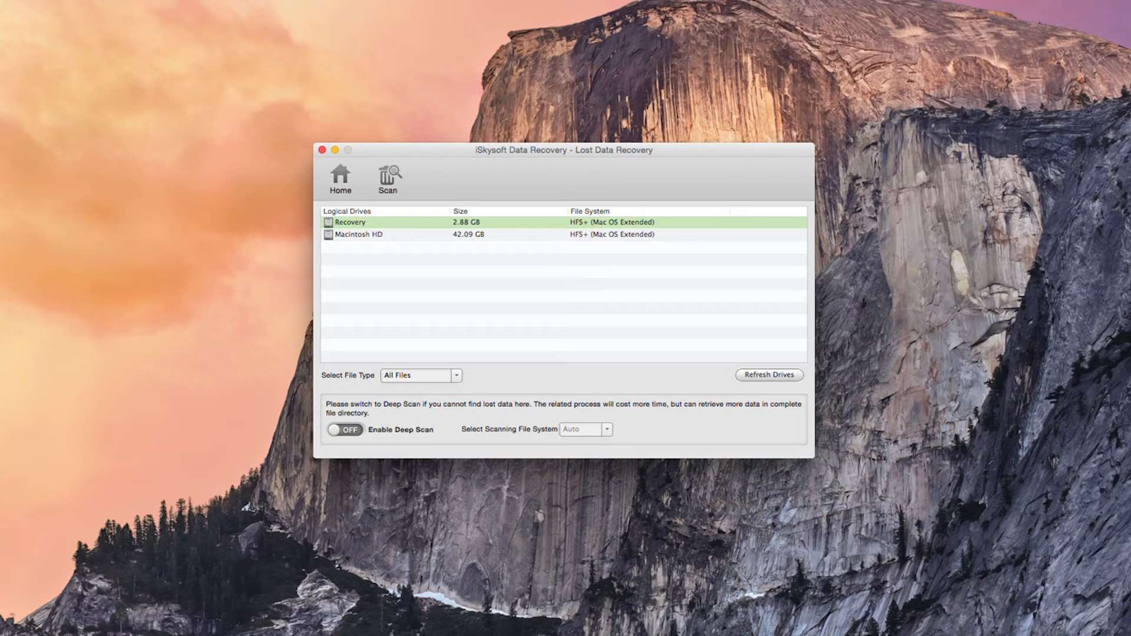
pyautogui.click(388, 181)
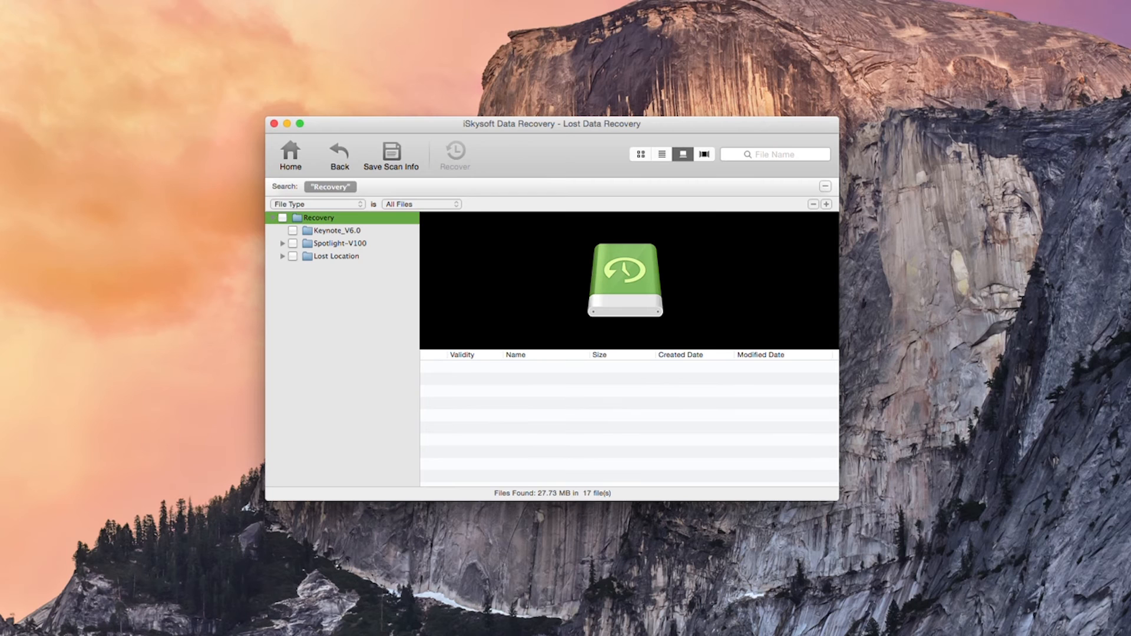
# - Mark Lost Location, Spotlight-V100 and Keynote_V6.0 so all 17 found files are selected
pyautogui.click(334, 230)
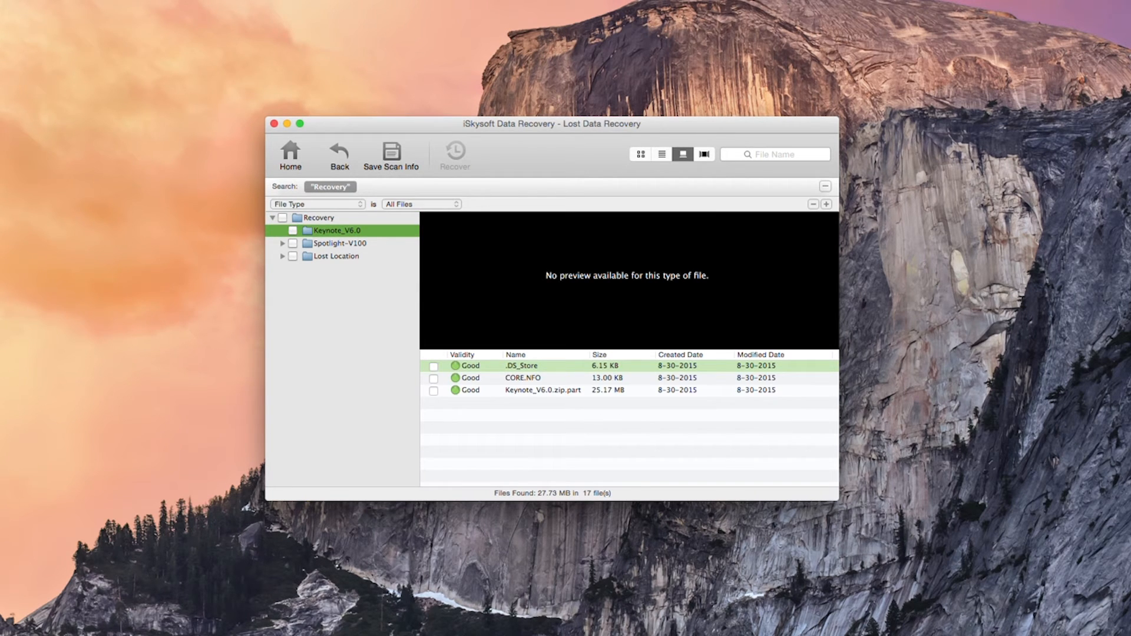
pyautogui.click(545, 389)
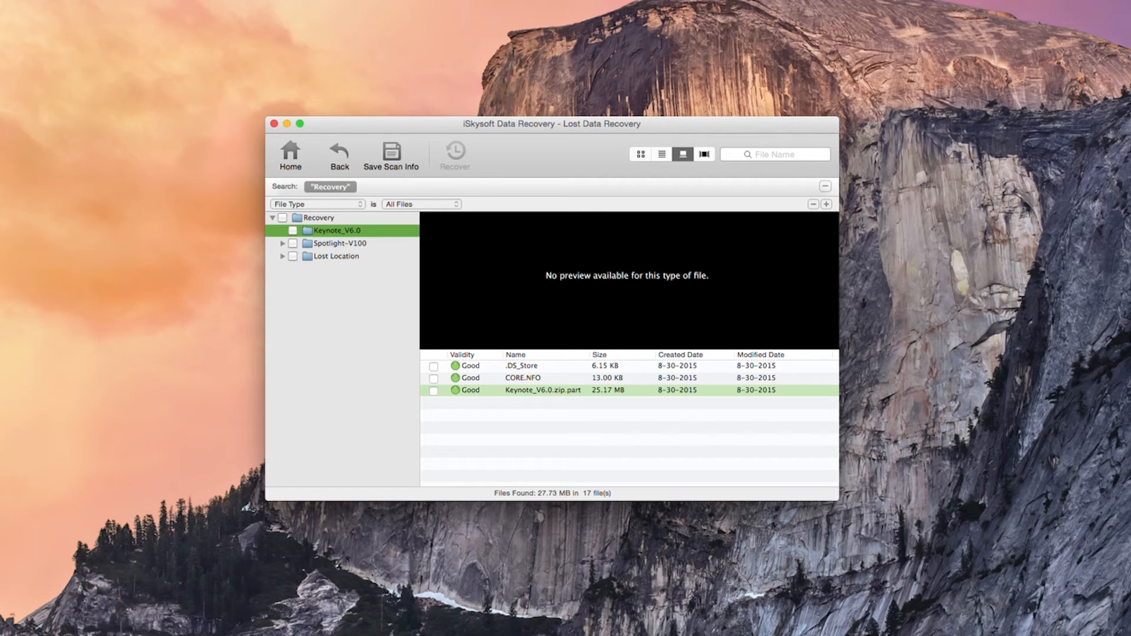
pyautogui.click(337, 257)
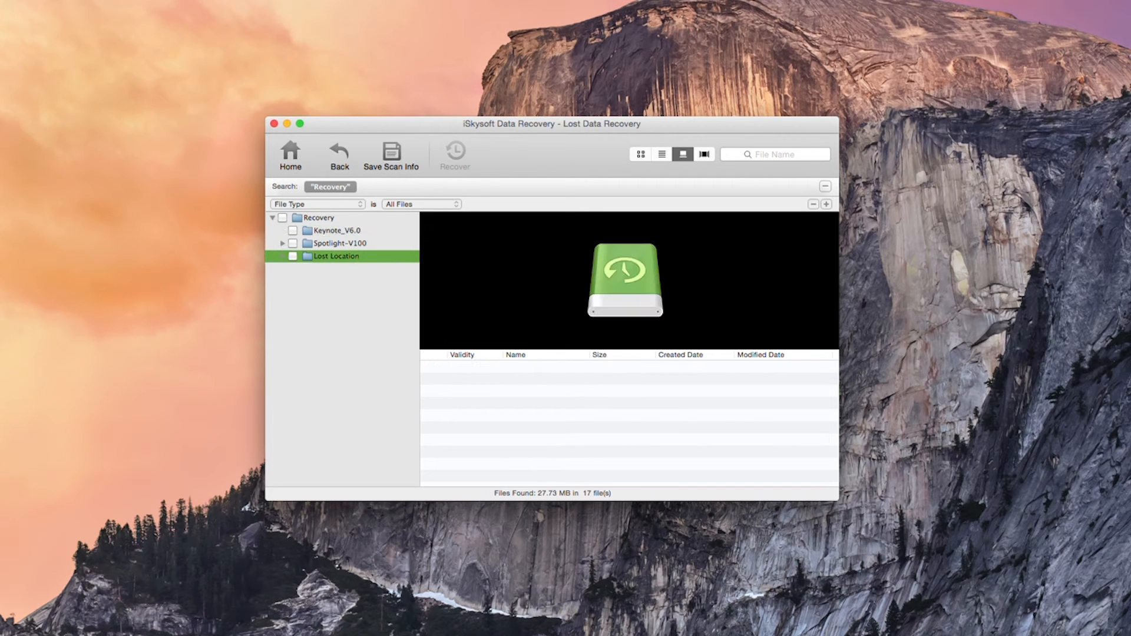
pyautogui.click(293, 257)
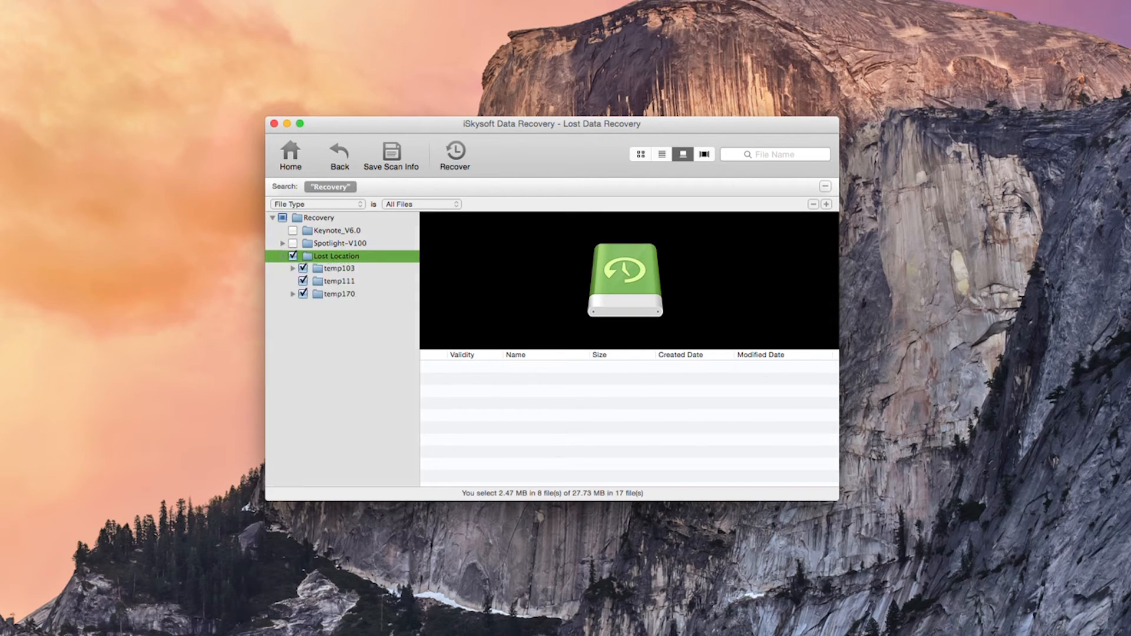
pyautogui.click(336, 281)
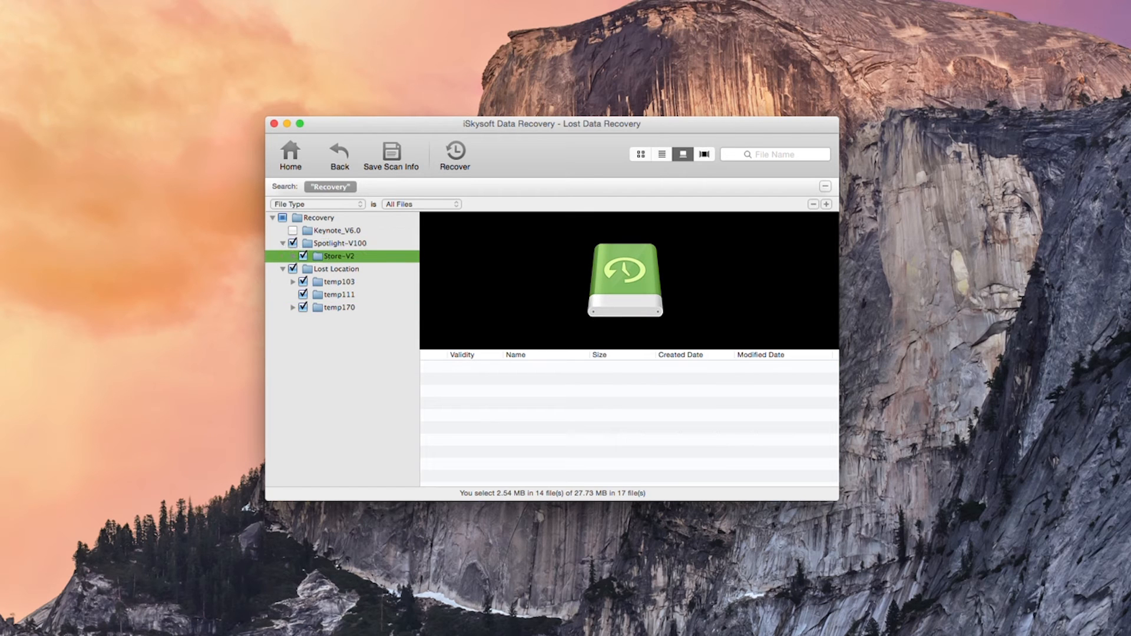
pyautogui.click(337, 282)
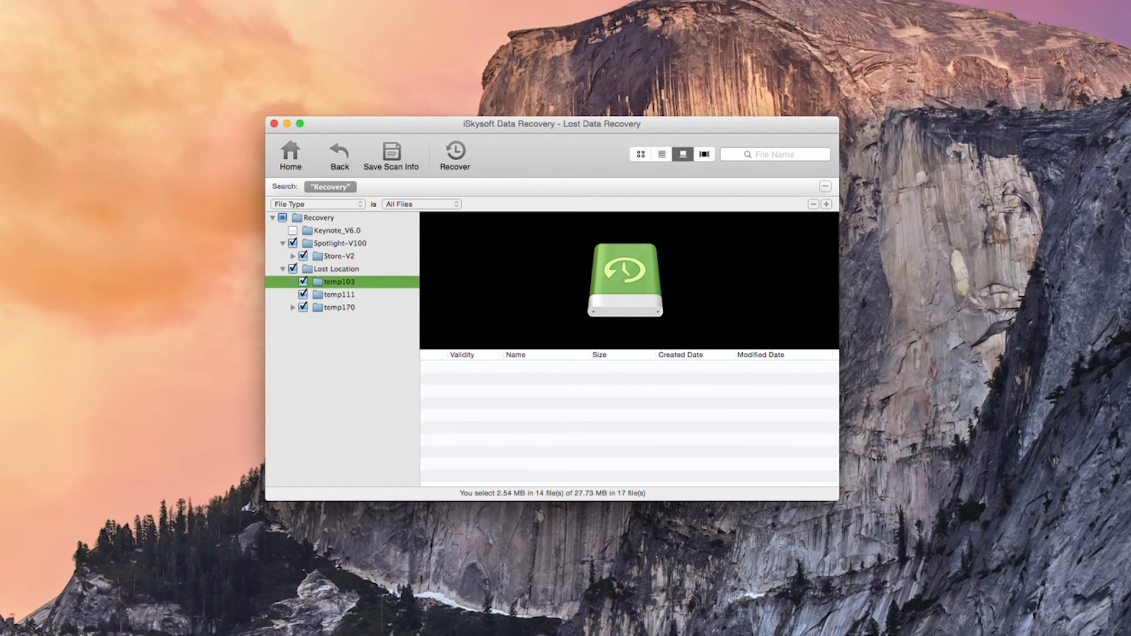
pyautogui.click(338, 230)
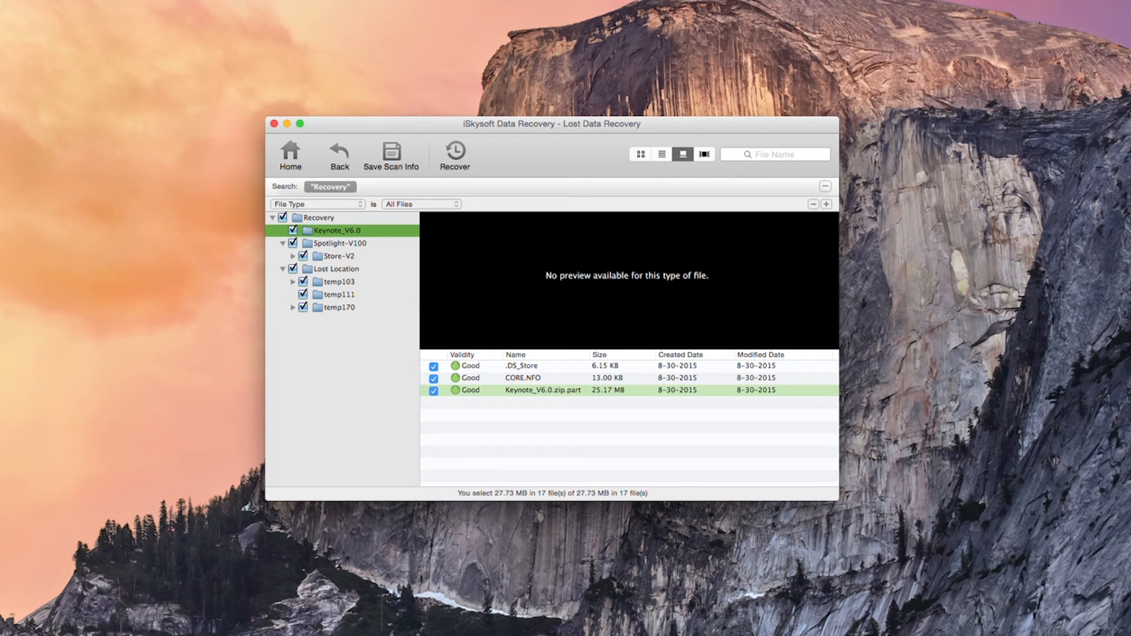
# - Preview the contents of Store-V2, temp111 and temp170's index.html
pyautogui.click(339, 255)
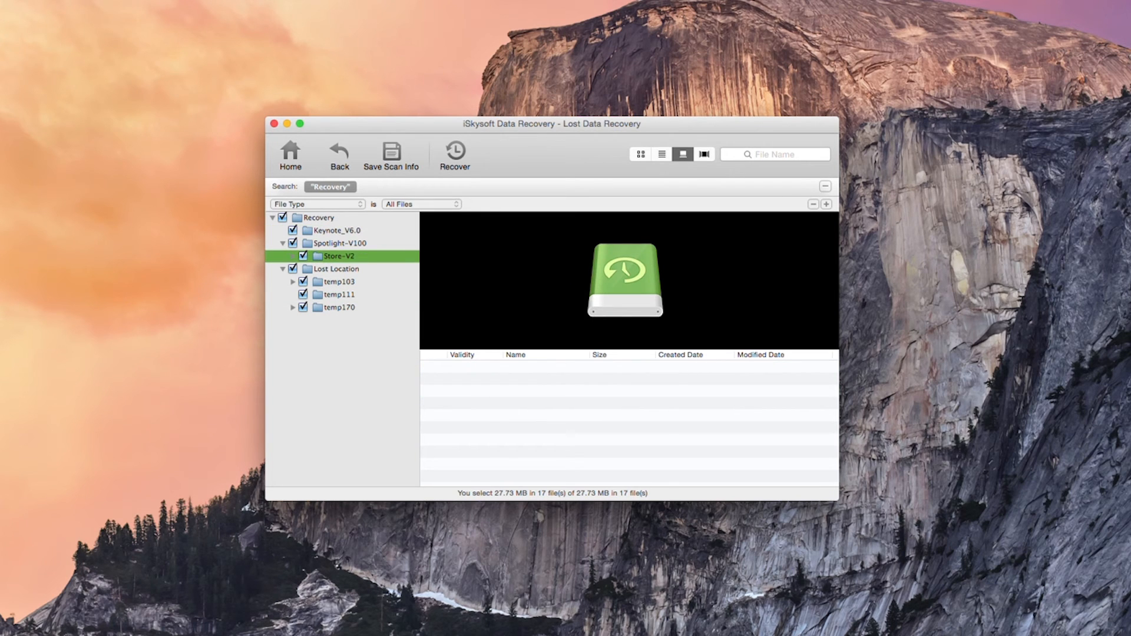
pyautogui.click(336, 293)
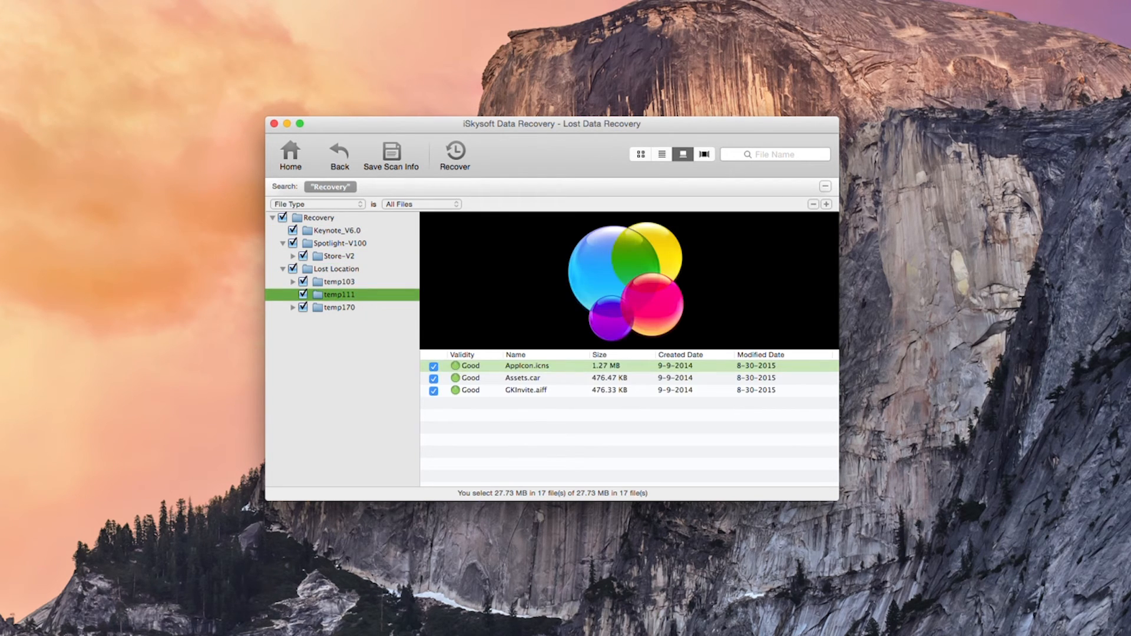
pyautogui.click(338, 307)
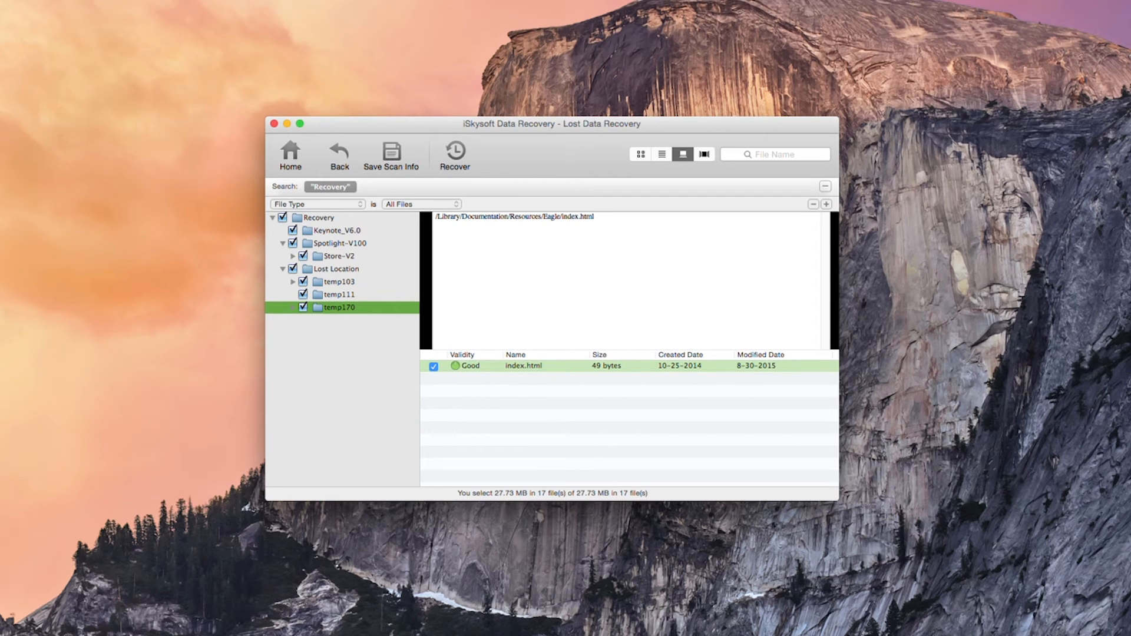
pyautogui.click(338, 293)
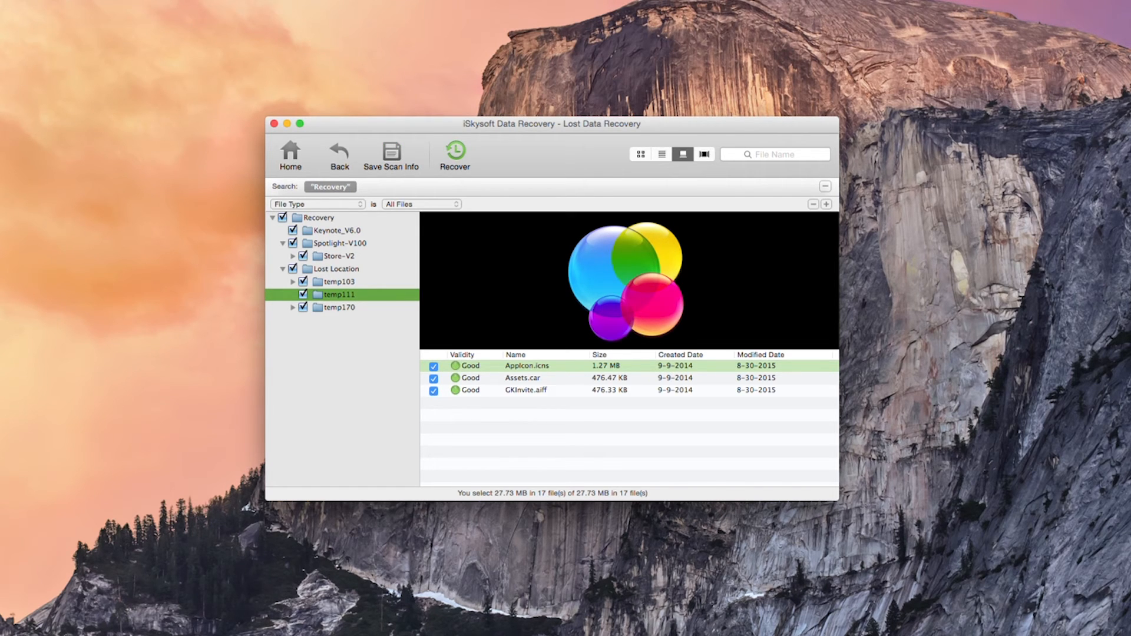
# - Recover the 17 files into a new Data Recovery 2015-08-30 at 00.25.27 folder
pyautogui.click(454, 152)
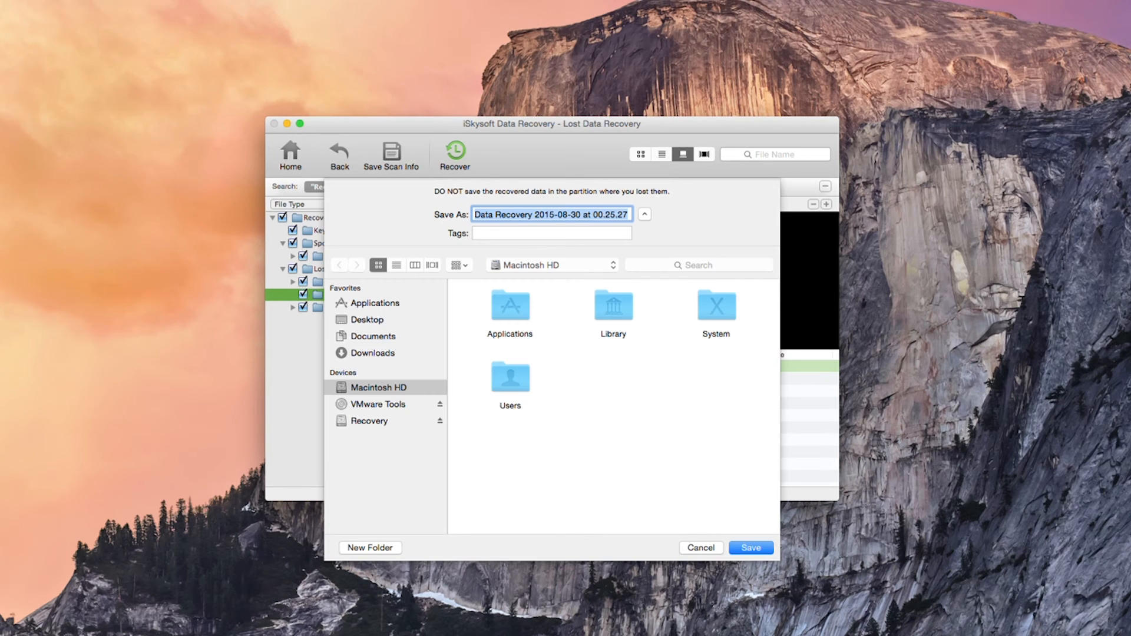
pyautogui.click(643, 214)
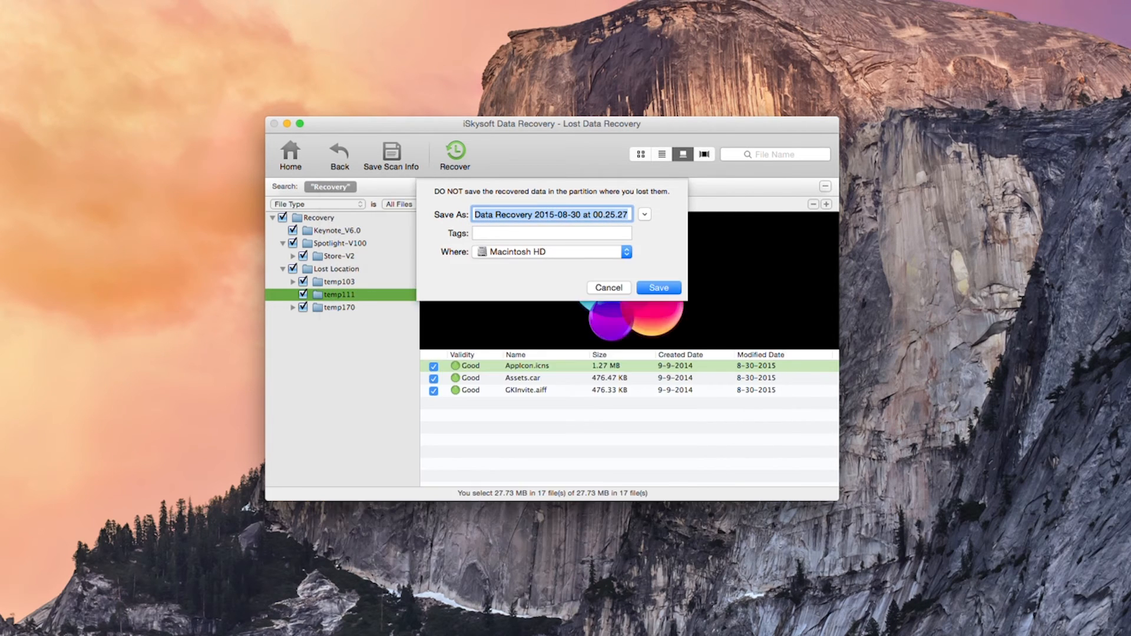
pyautogui.click(643, 213)
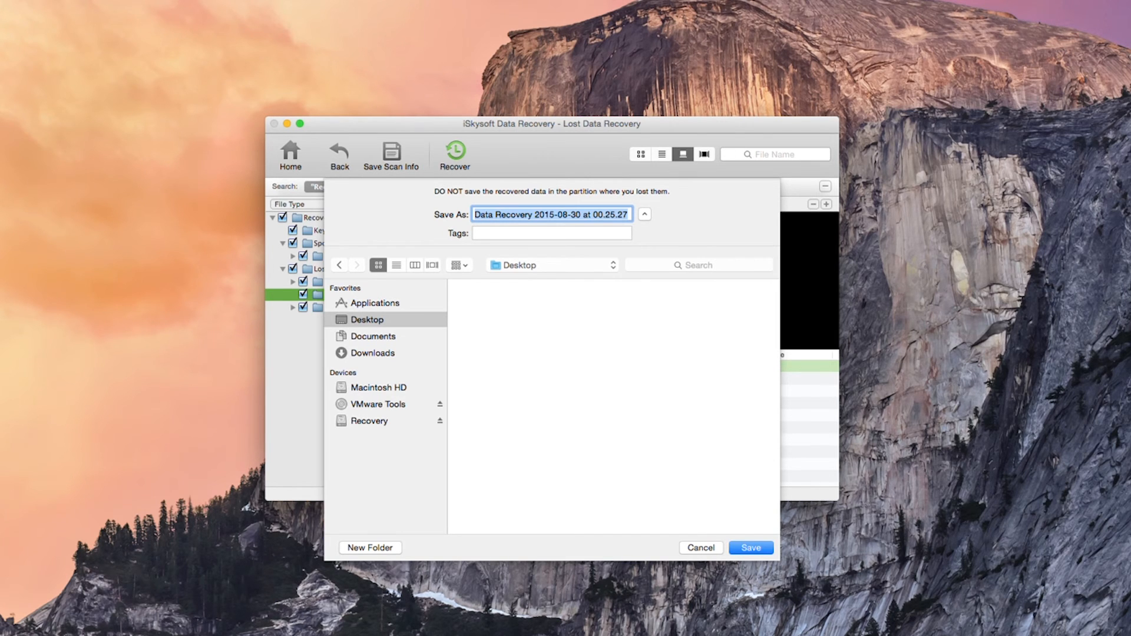
pyautogui.click(749, 547)
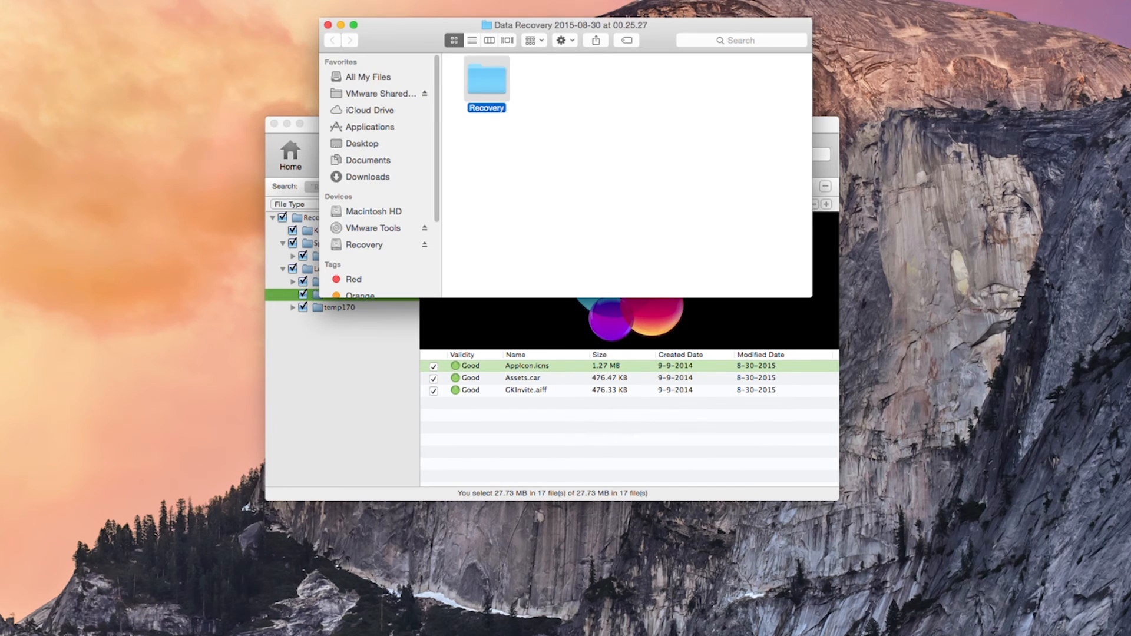
# - Browse the recovered Spotlight-V100 and Lost Location temp170/GlobalArt folders in Finder, then close the window
pyautogui.click(331, 40)
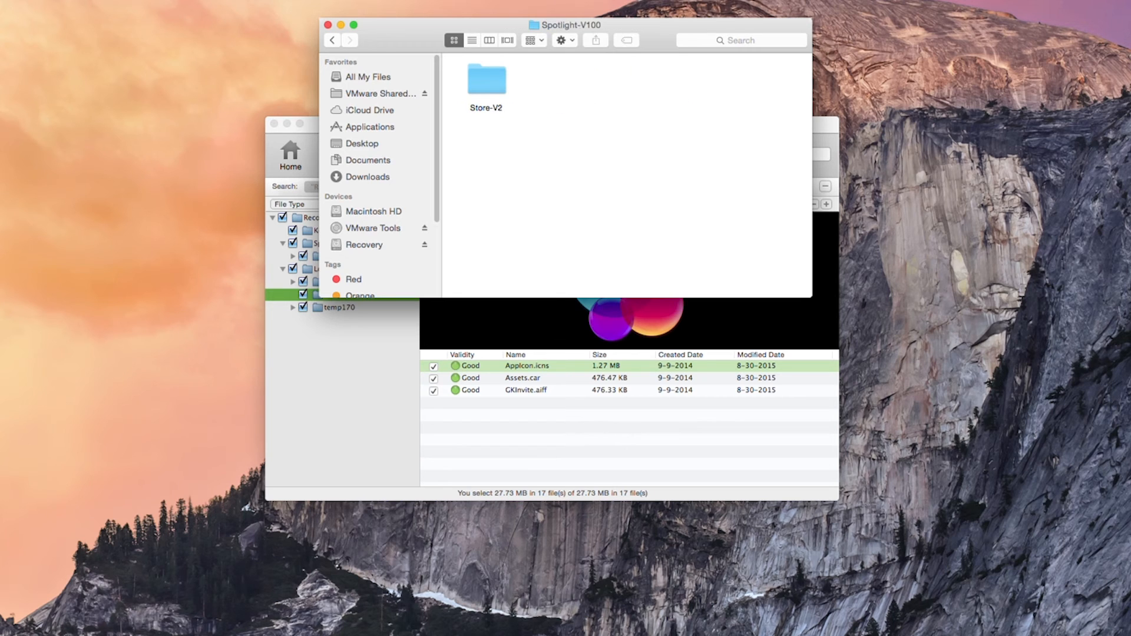
pyautogui.doubleClick(486, 80)
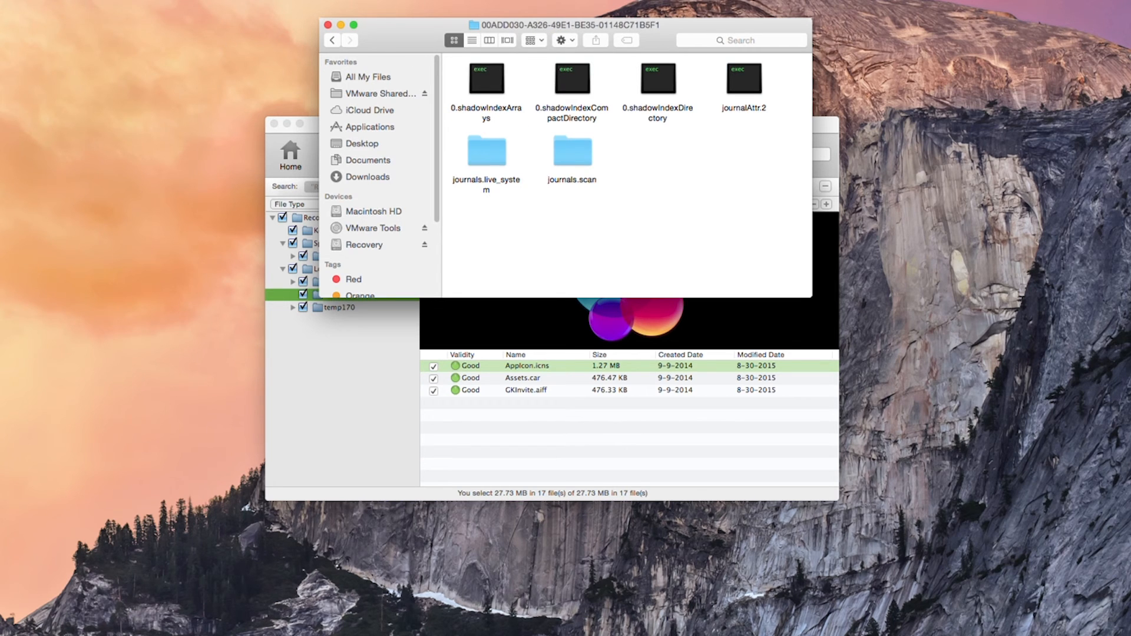
pyautogui.click(349, 39)
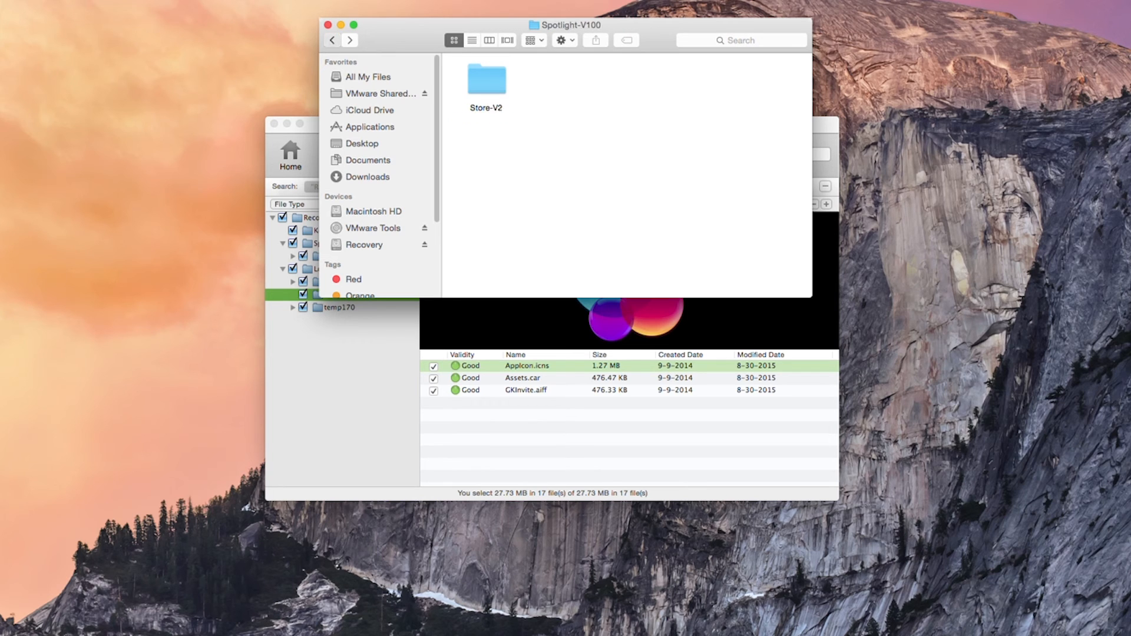
pyautogui.click(331, 39)
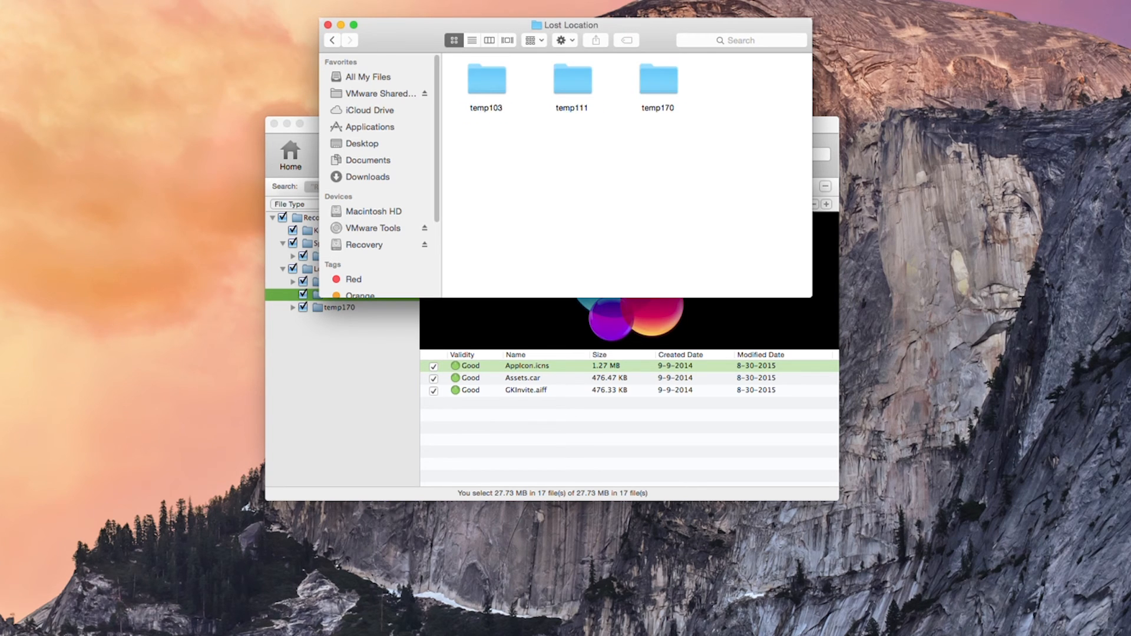
pyautogui.doubleClick(572, 78)
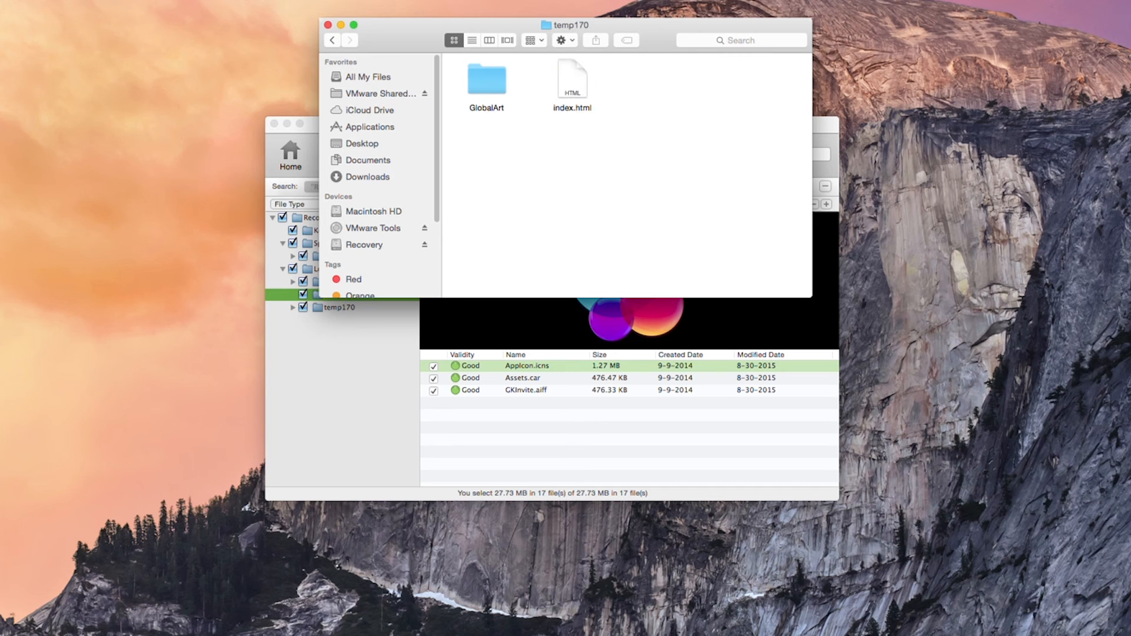
pyautogui.doubleClick(485, 79)
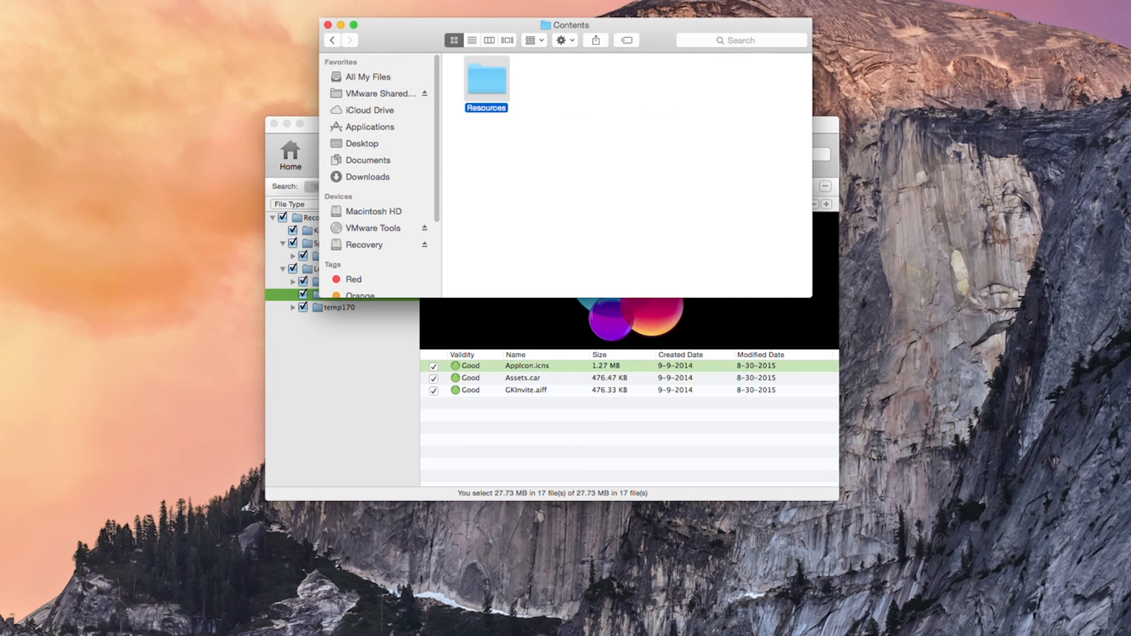
pyautogui.click(642, 180)
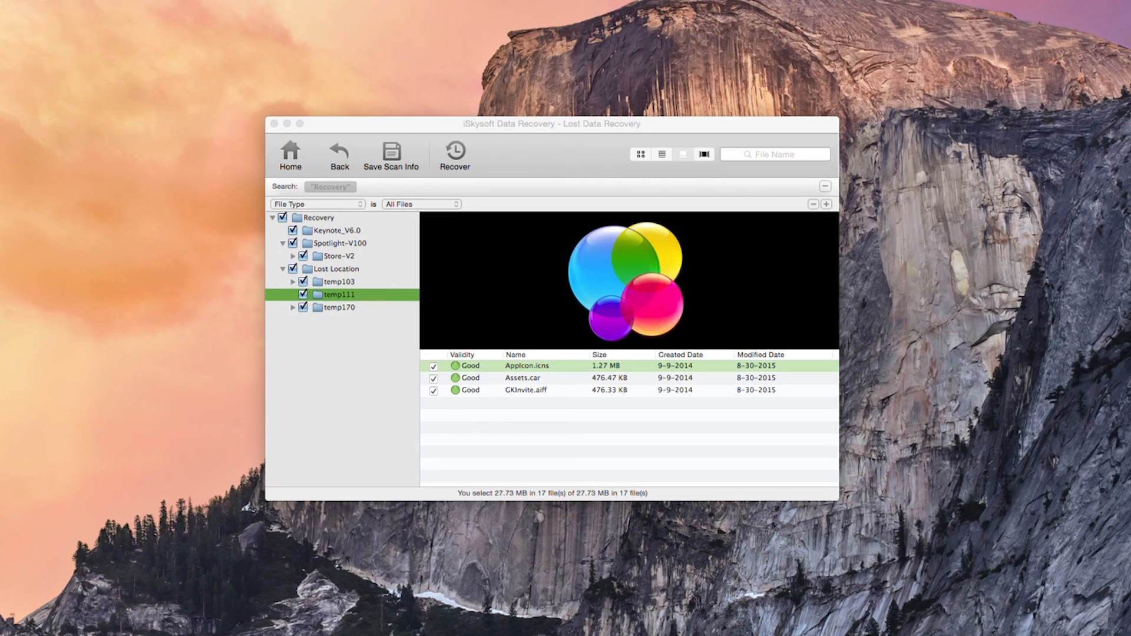
# - Refocus iSkysoft Data Recovery and go Home to the four recovery modes
pyautogui.click(682, 154)
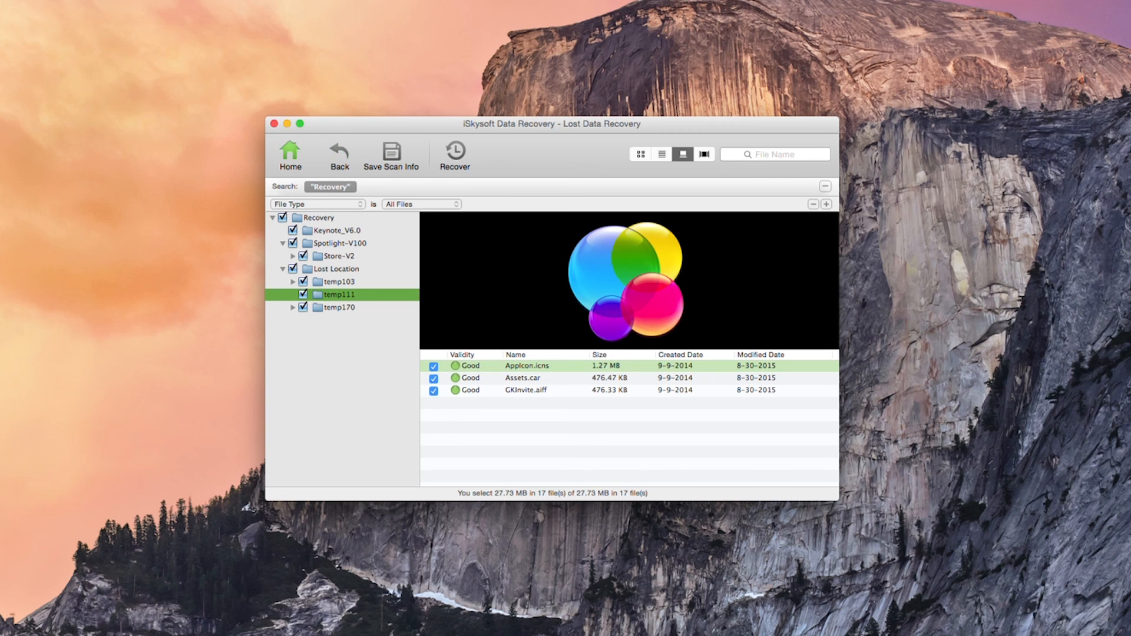
pyautogui.click(289, 154)
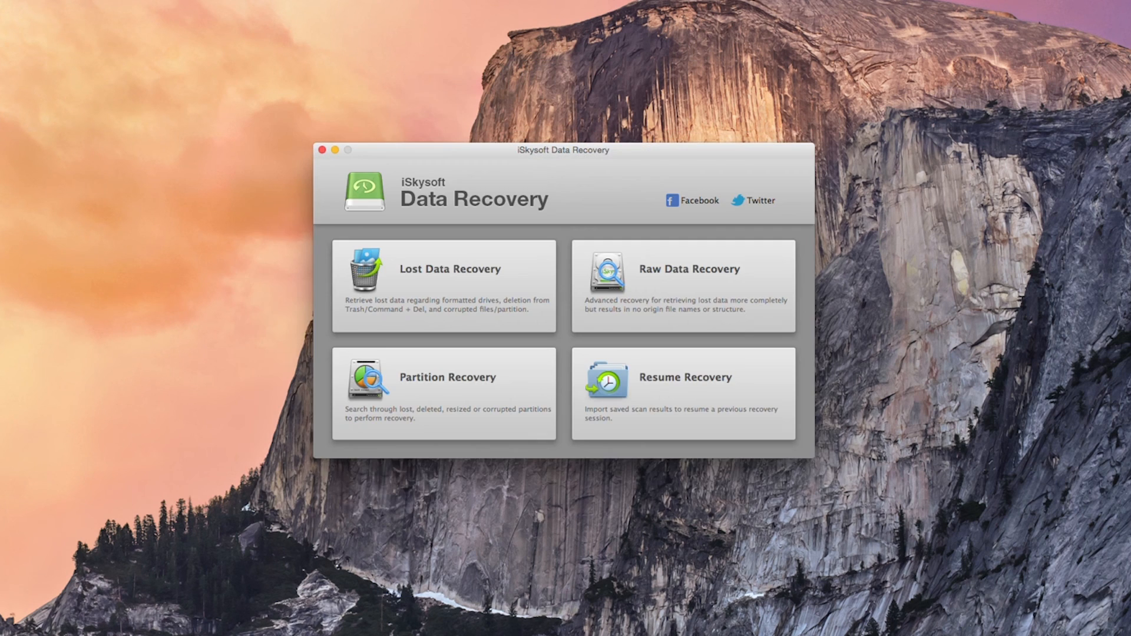